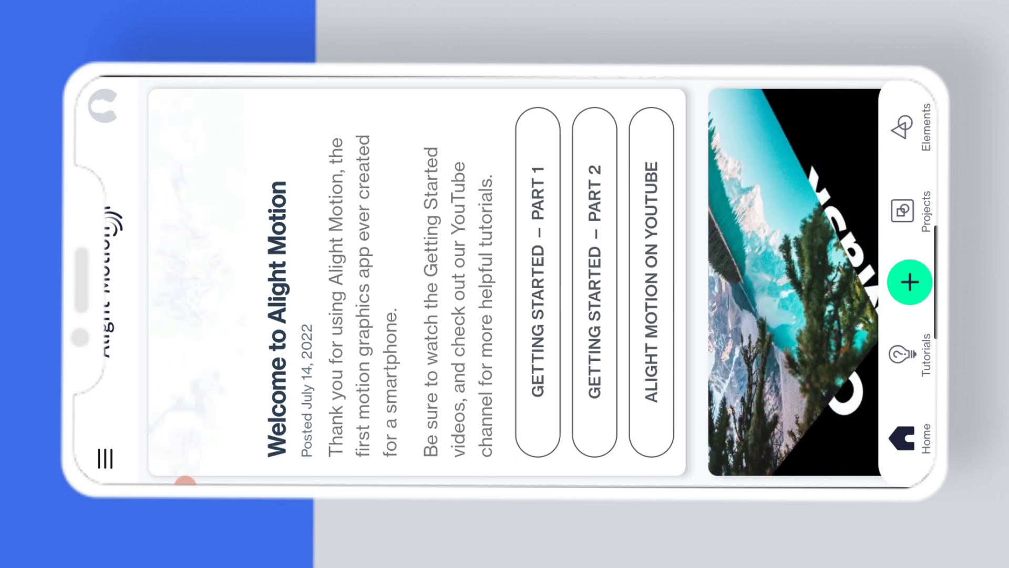
Open the saved beat-mark project in the editor.
left_click(909, 210)
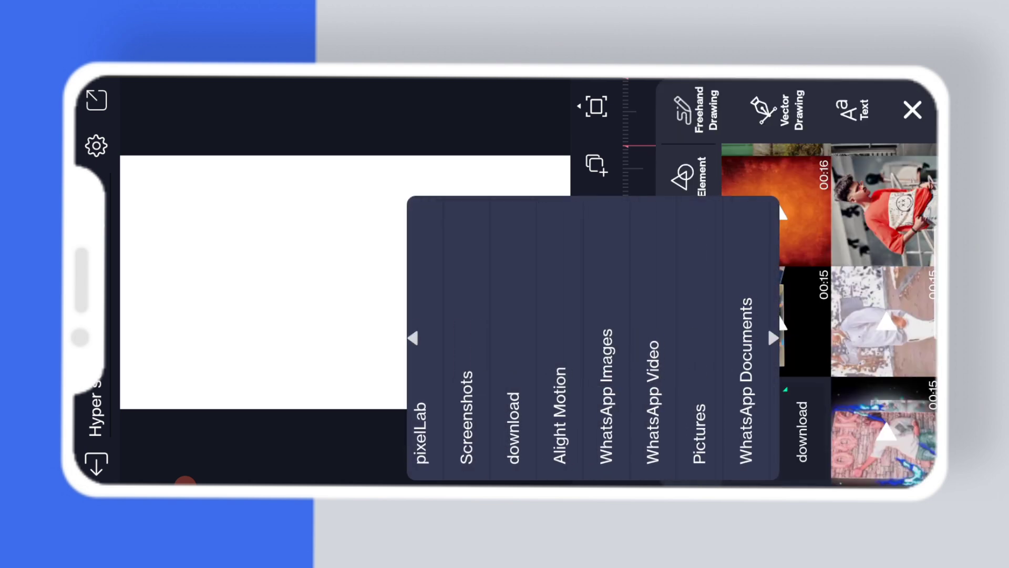
Scroll through the media albums toward the checked-shirt photo.
scroll("left", 3)
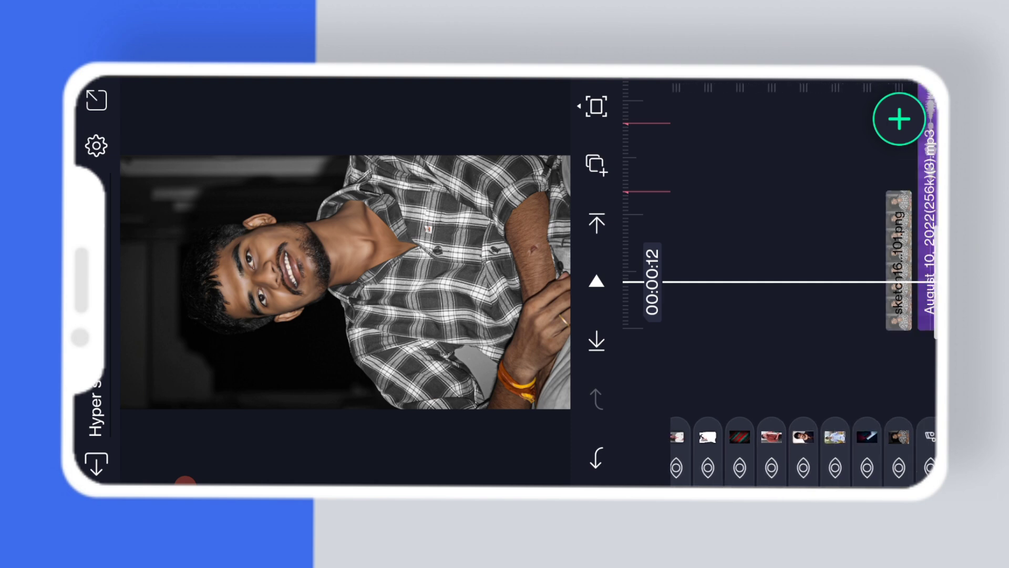
Select a photo layer on the timeline and start Replace to list the device albums.
left_click(900, 119)
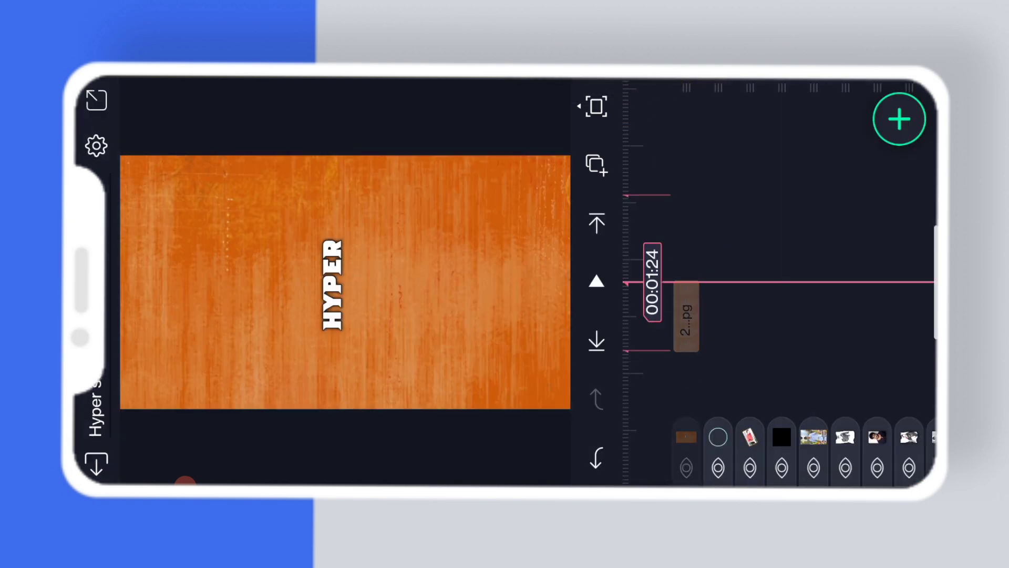
left_click(683, 322)
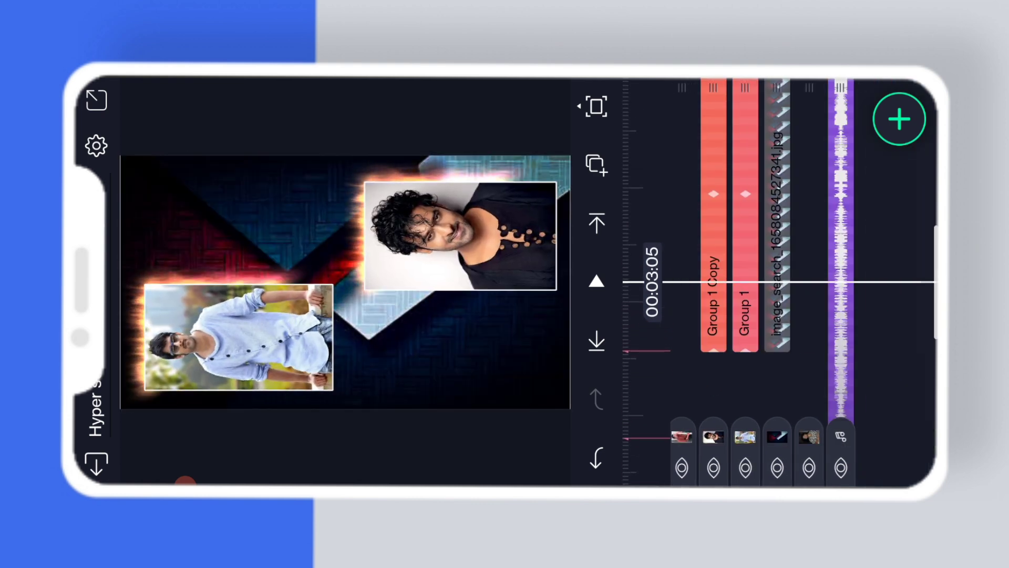
left_click(711, 270)
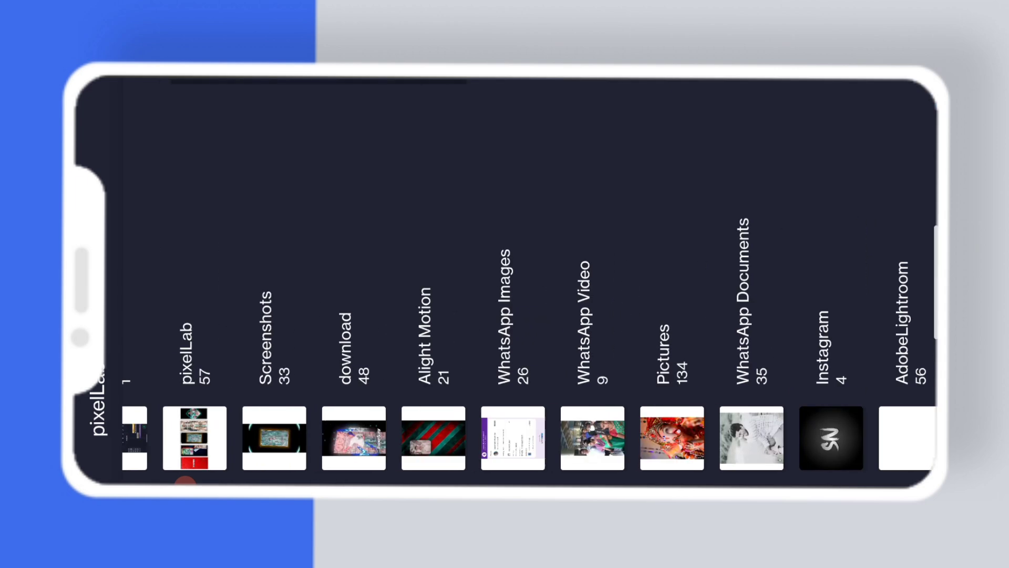
Scroll the album list toward the white-shirt photo.
scroll("left", 3)
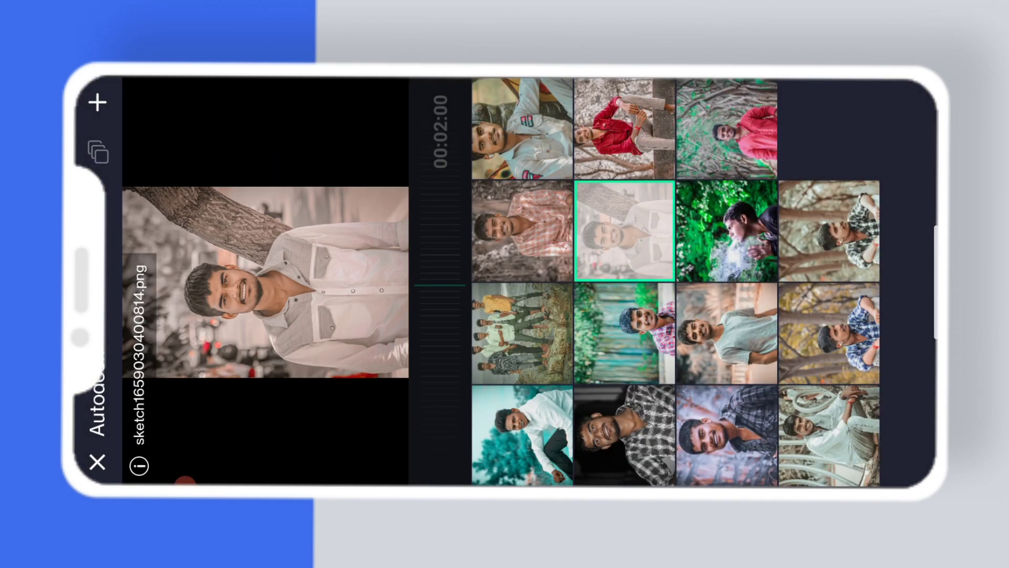
Confirm the white-shirt photo as the lower frame layer's replacement image.
left_click(622, 434)
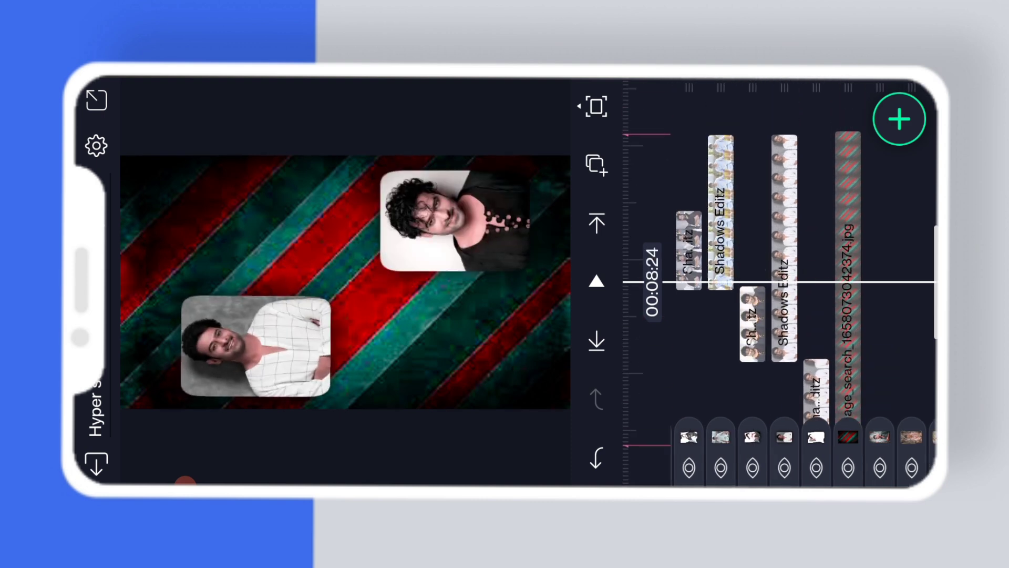
Scroll the timeline to the next photo layer for replacement.
scroll("right", 3)
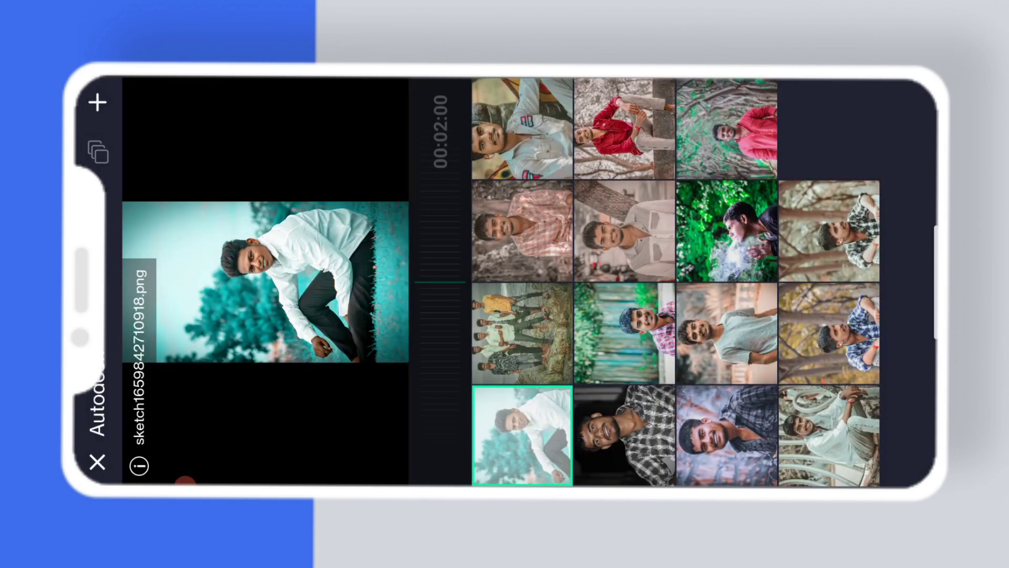
left_click(829, 434)
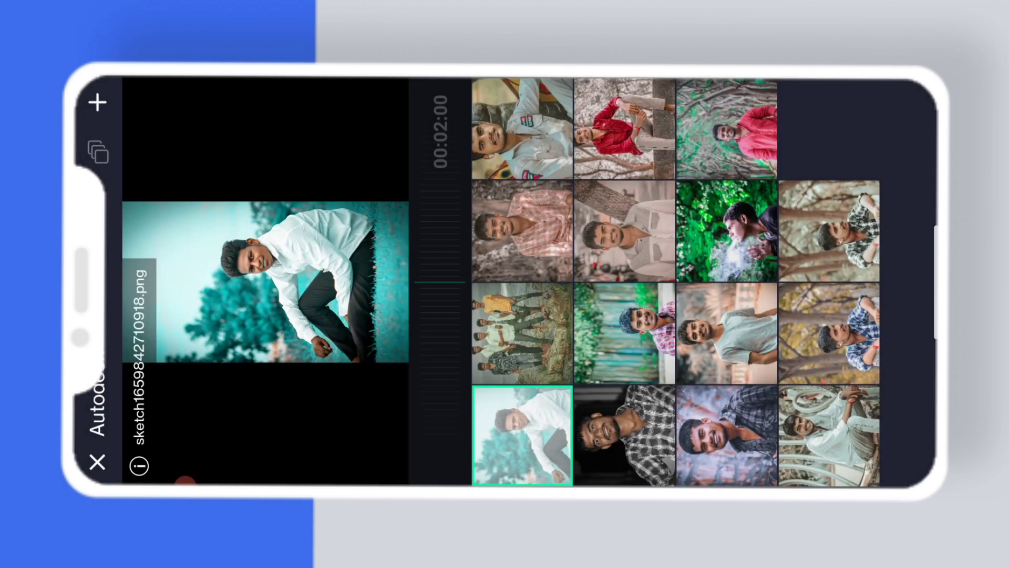
left_click(829, 231)
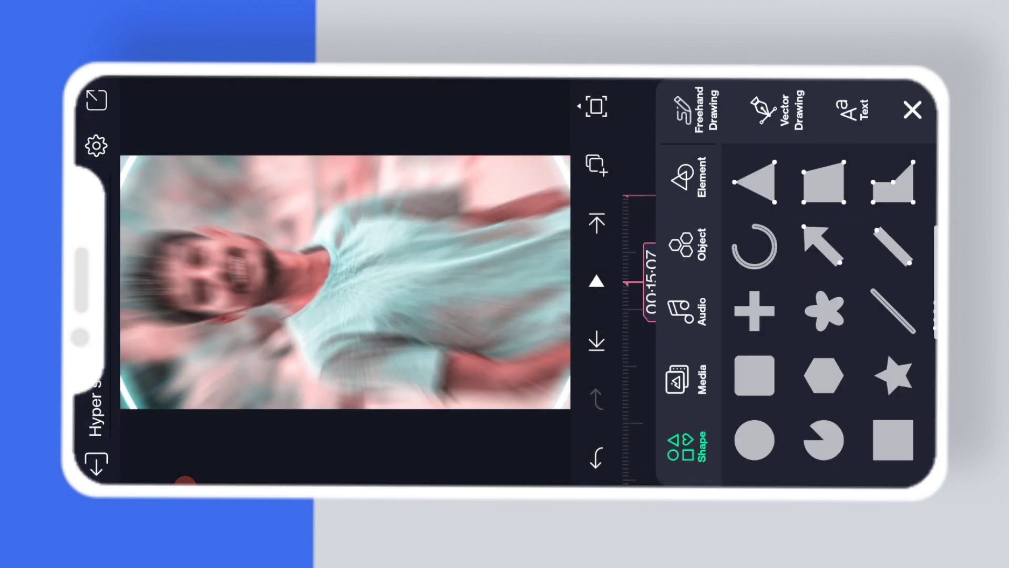
Close the Add Element panel before exiting to the Projects tab.
left_click(687, 376)
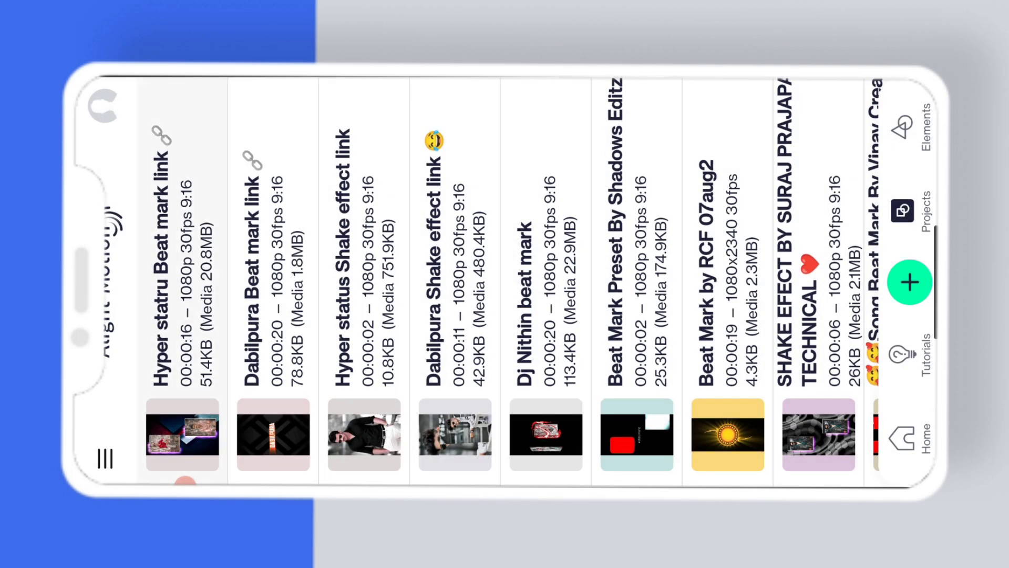
Reopen the Hyper statru Beat mark link project from the projects list.
left_click(181, 435)
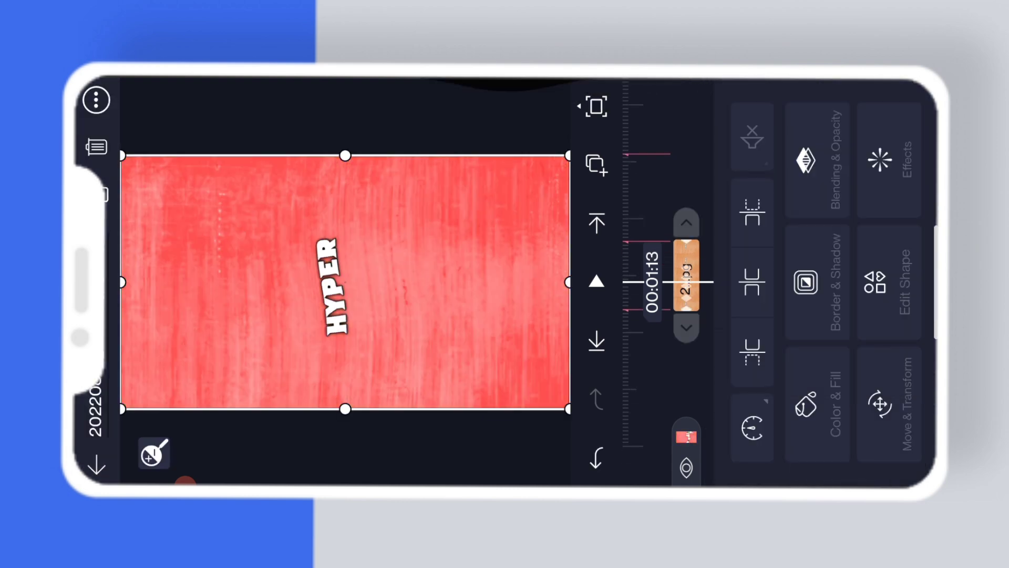
left_click(881, 161)
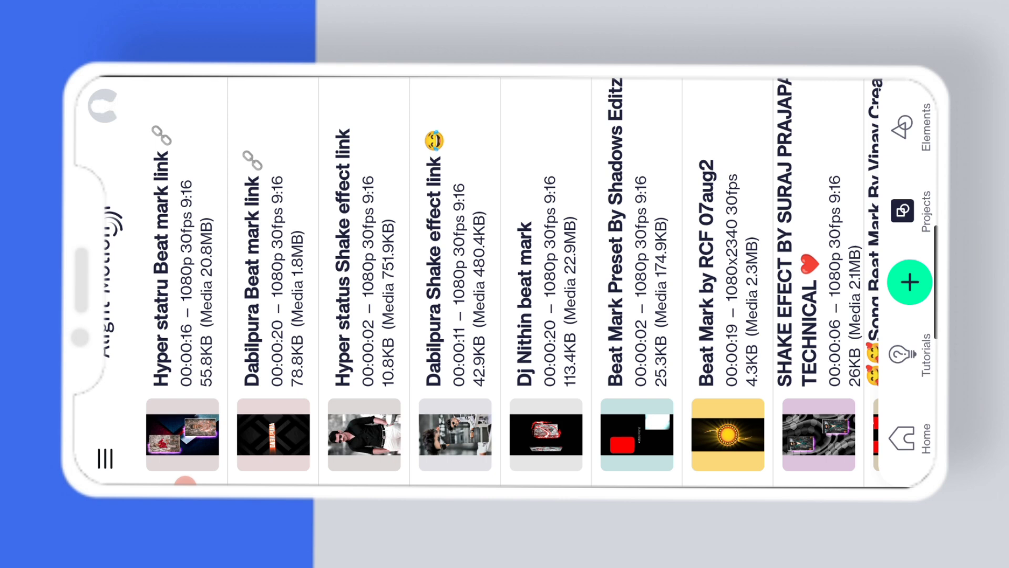
left_click(182, 434)
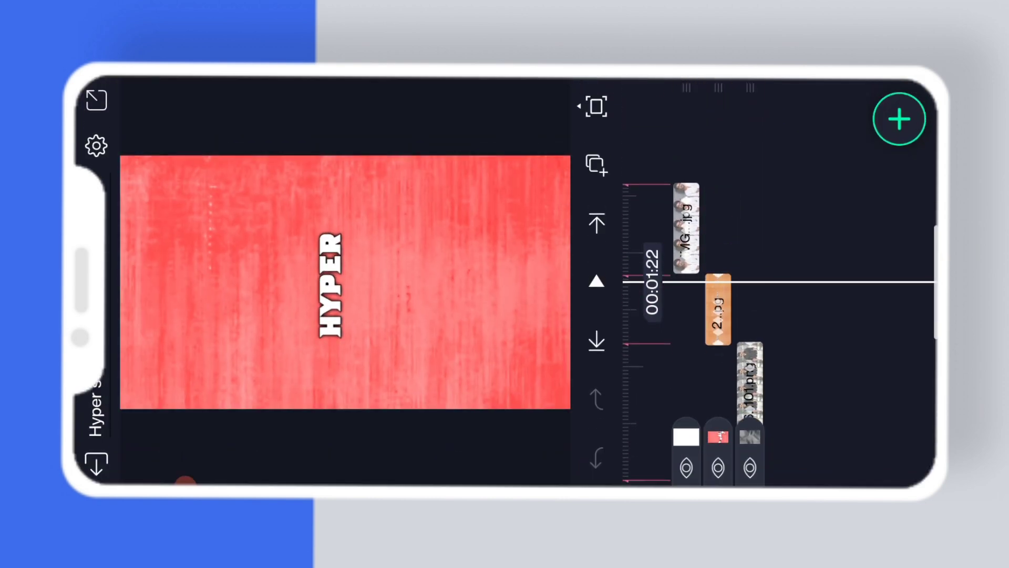
Select the face photo layer and show its effects list with Auto-Shake and Flip.
left_click(682, 225)
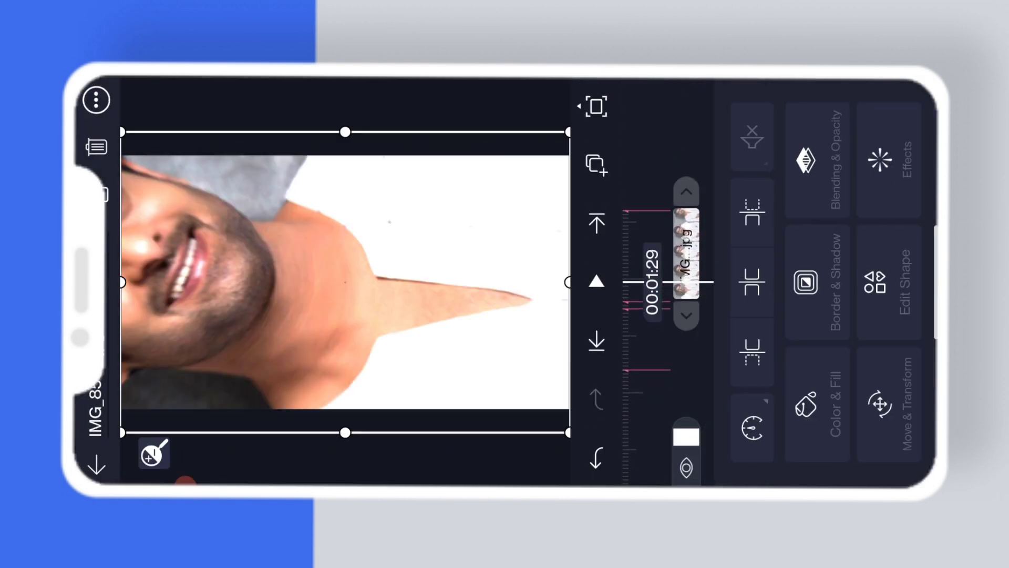
left_click(887, 161)
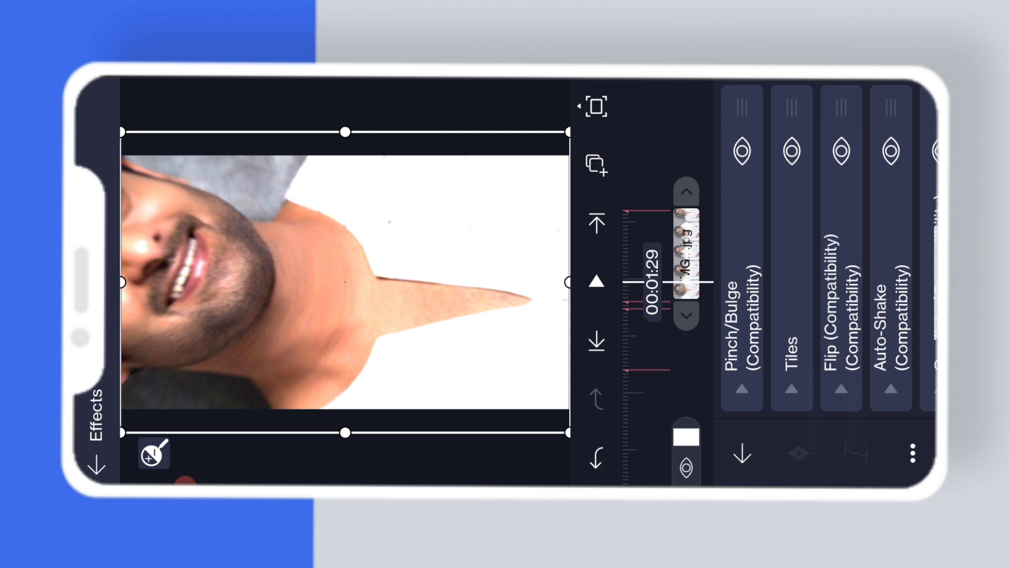